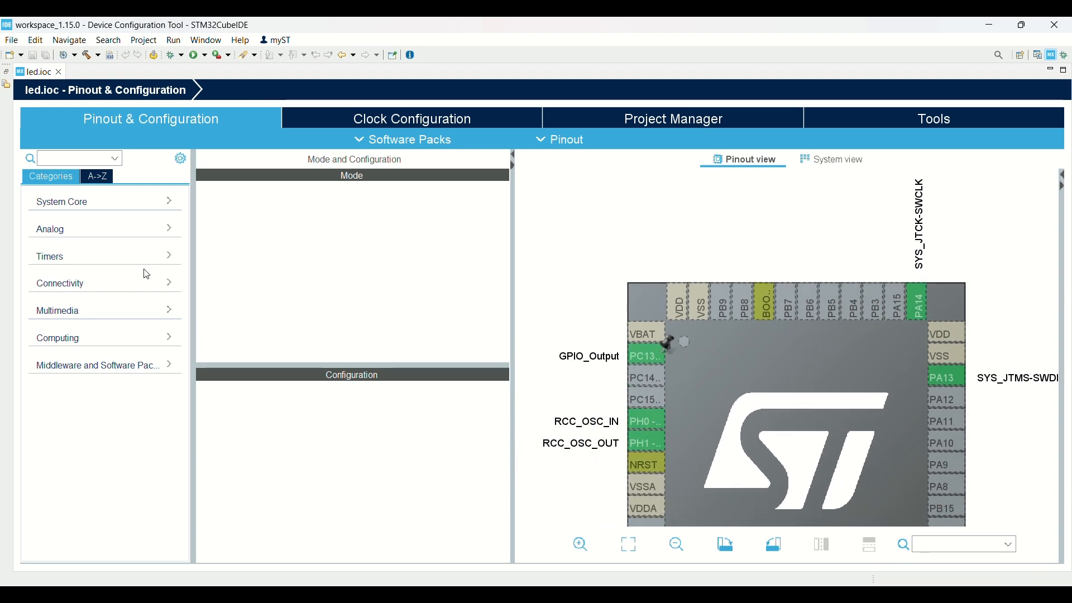
Review the led project's RCC HSE crystal and SYS Serial Wire settings, then view its clock diagram.
left_click(62, 201)
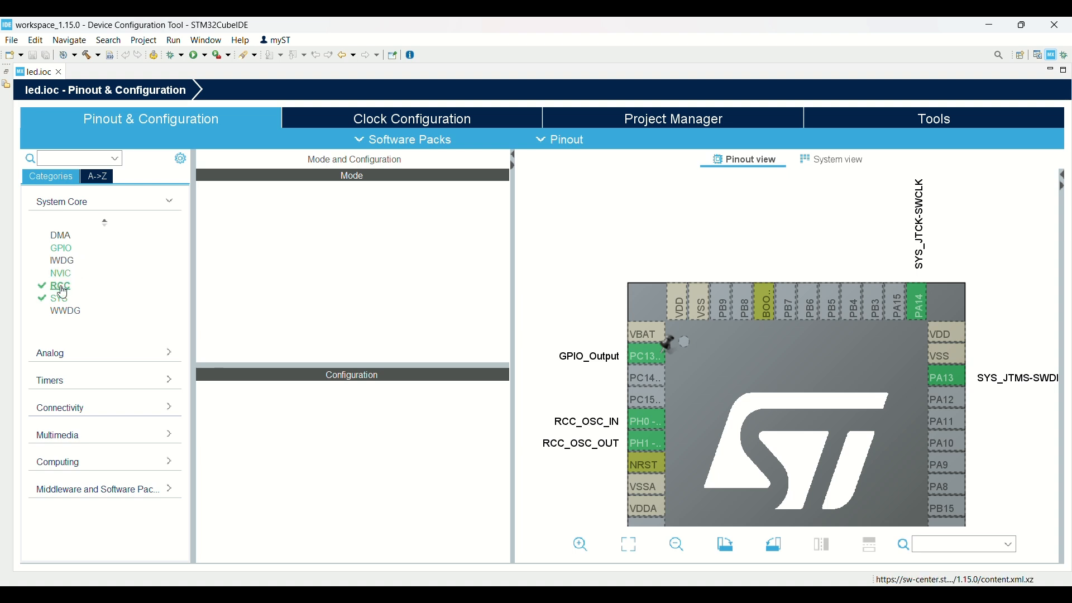
left_click(56, 285)
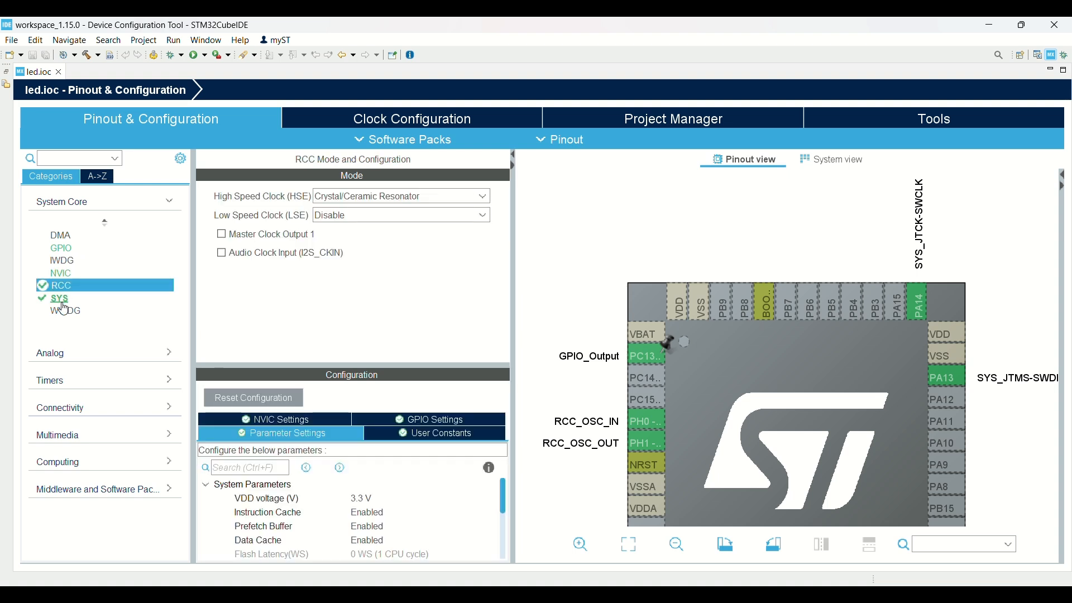
left_click(60, 297)
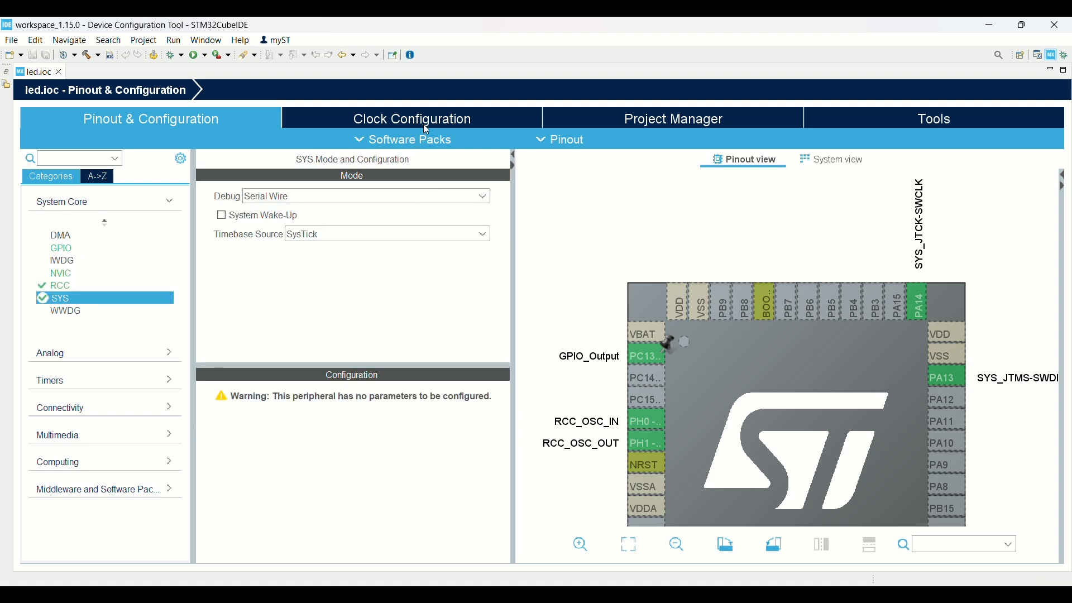
left_click(412, 118)
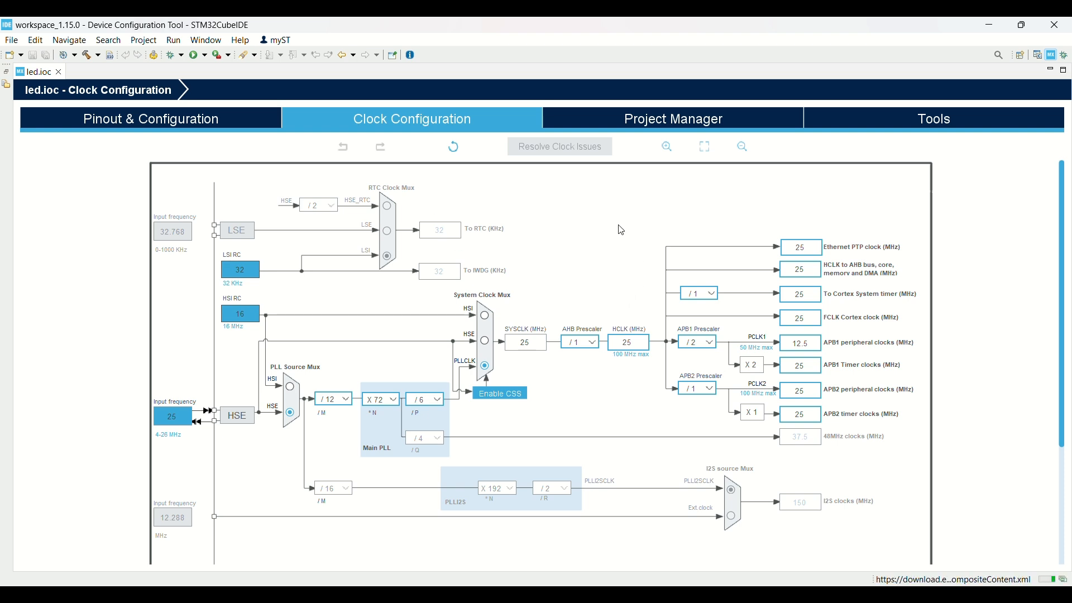
mouse_move(642, 366)
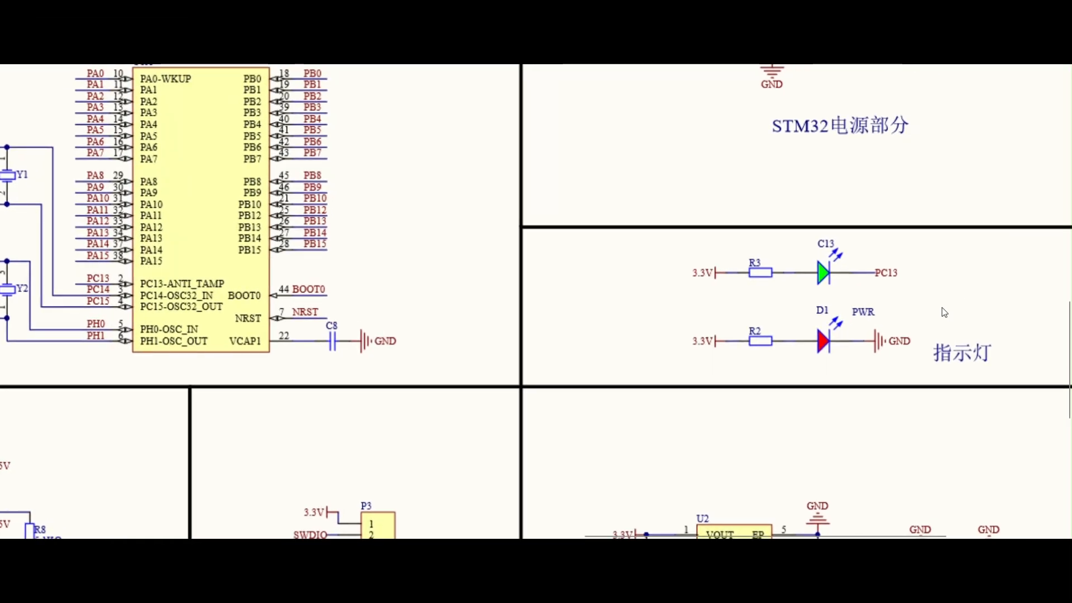
mouse_move(972, 364)
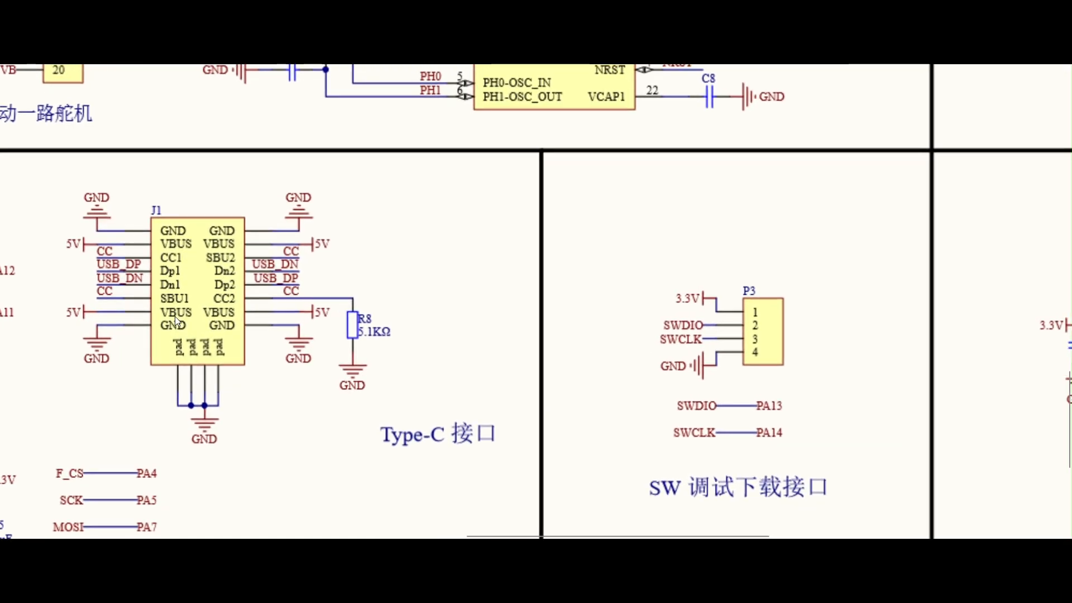
mouse_move(331, 341)
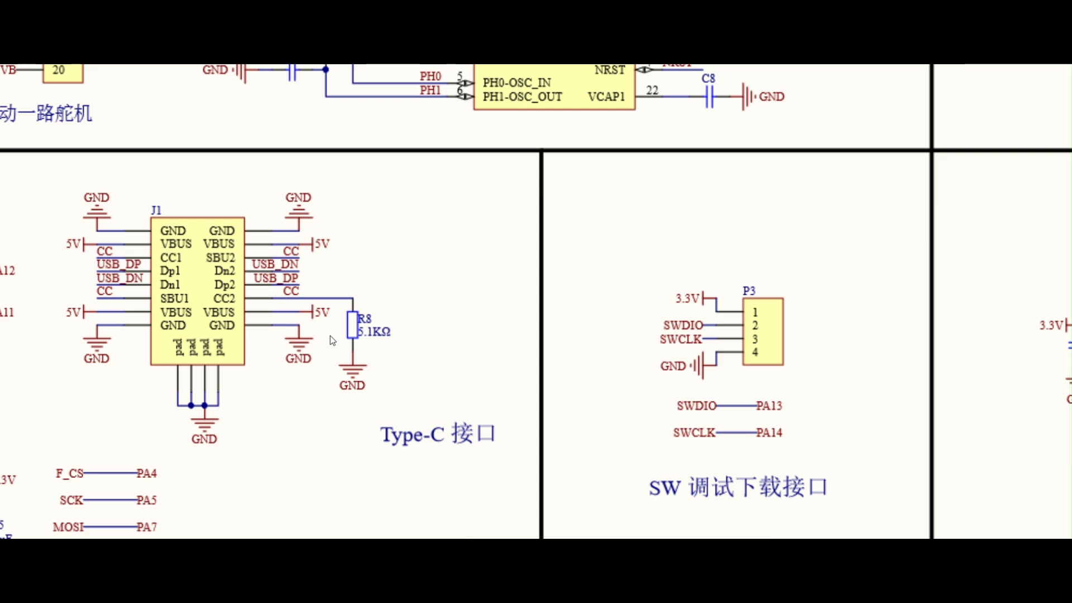
mouse_move(525, 303)
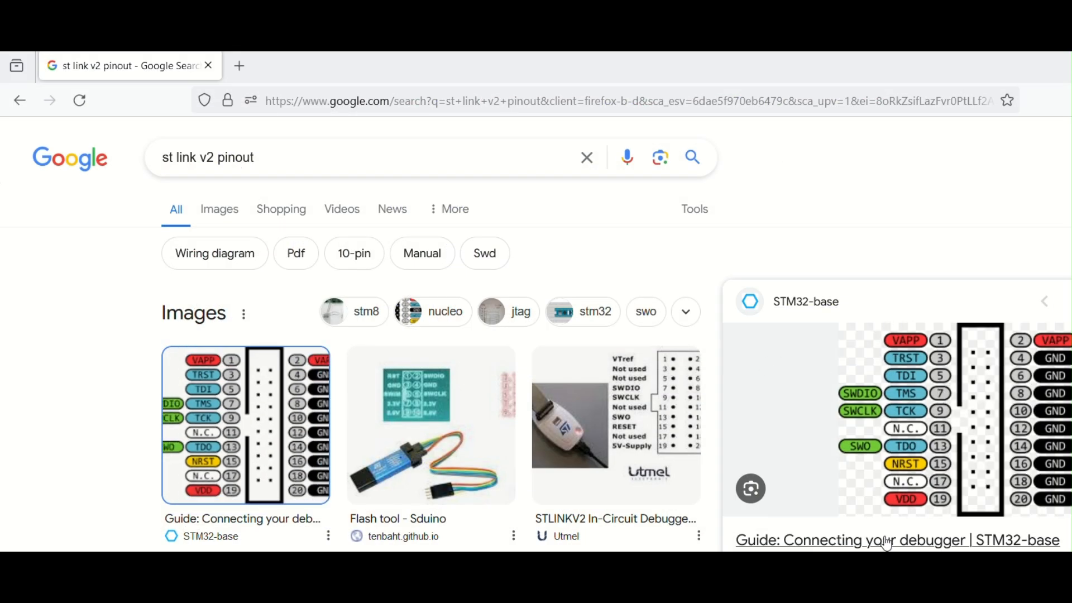
Open the STM32-base debugger guide and scroll to the 20-pin JTAG header pinout.
left_click(896, 540)
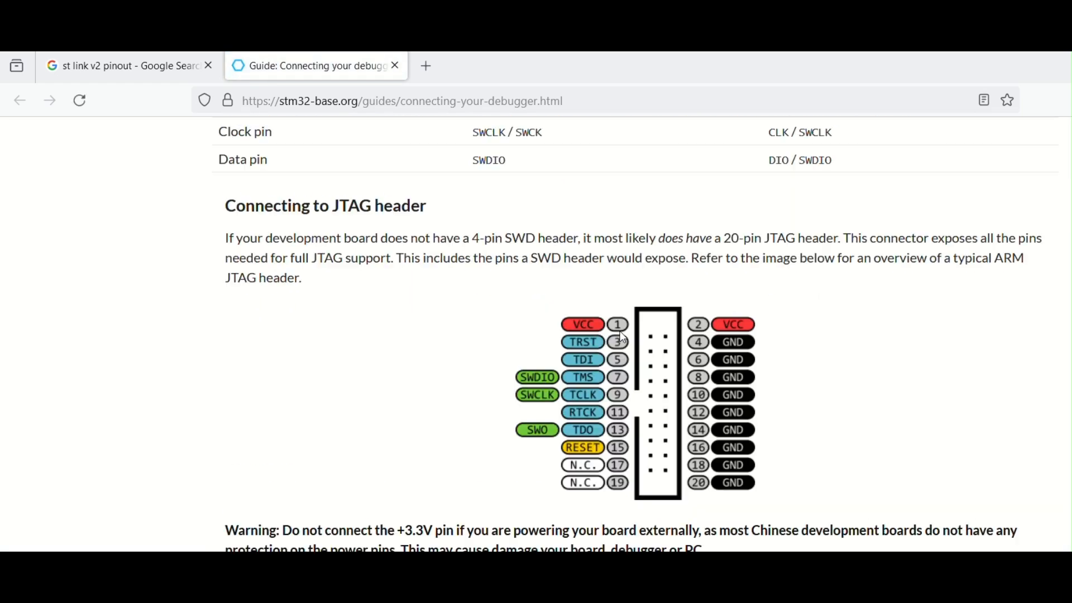
scroll("down", 3)
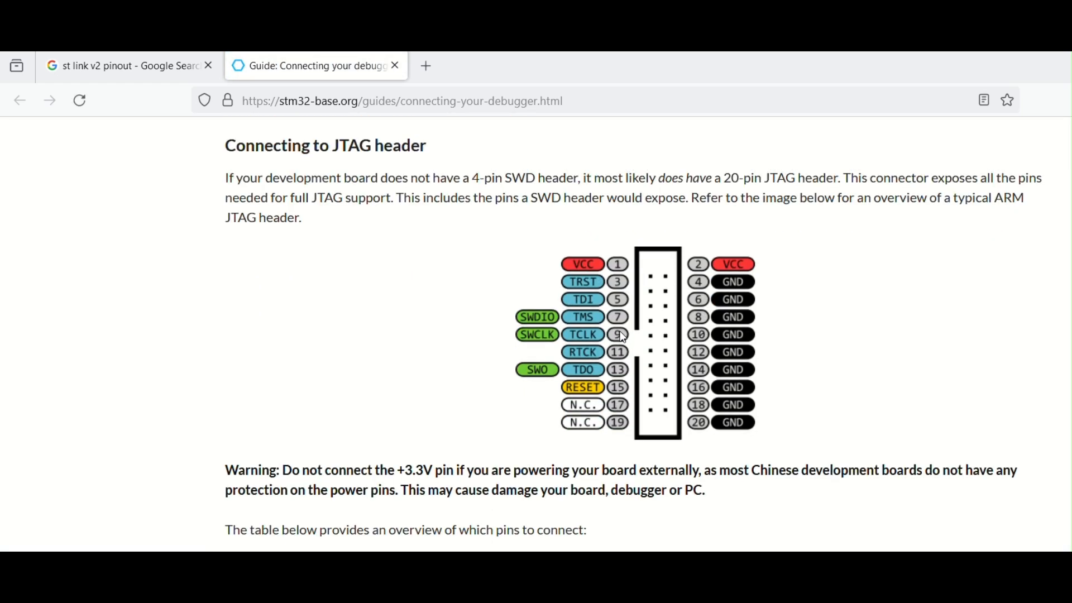
mouse_move(630, 335)
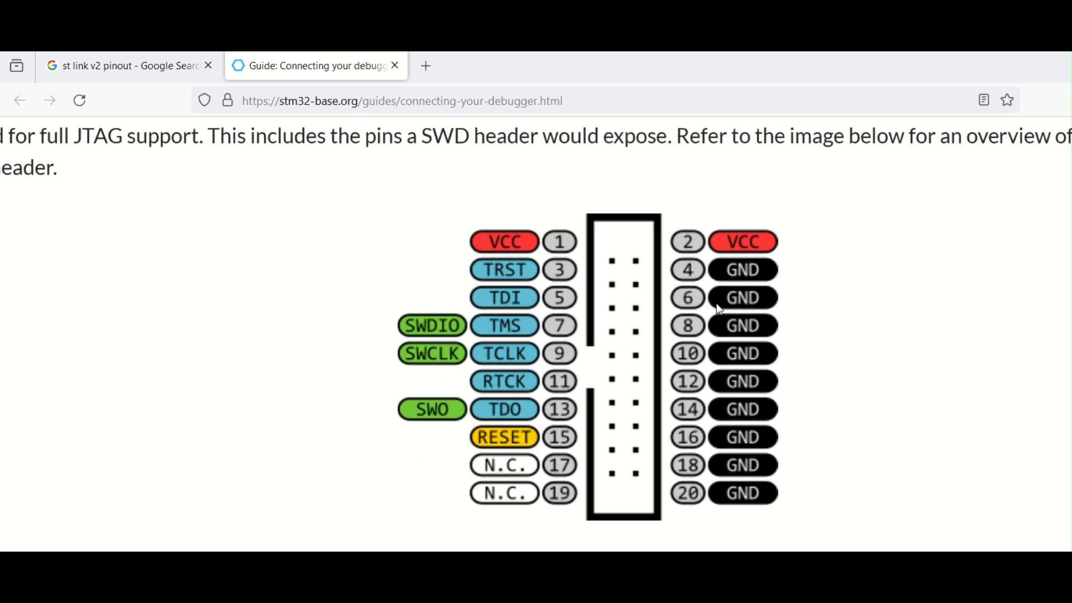
scroll("down", 3)
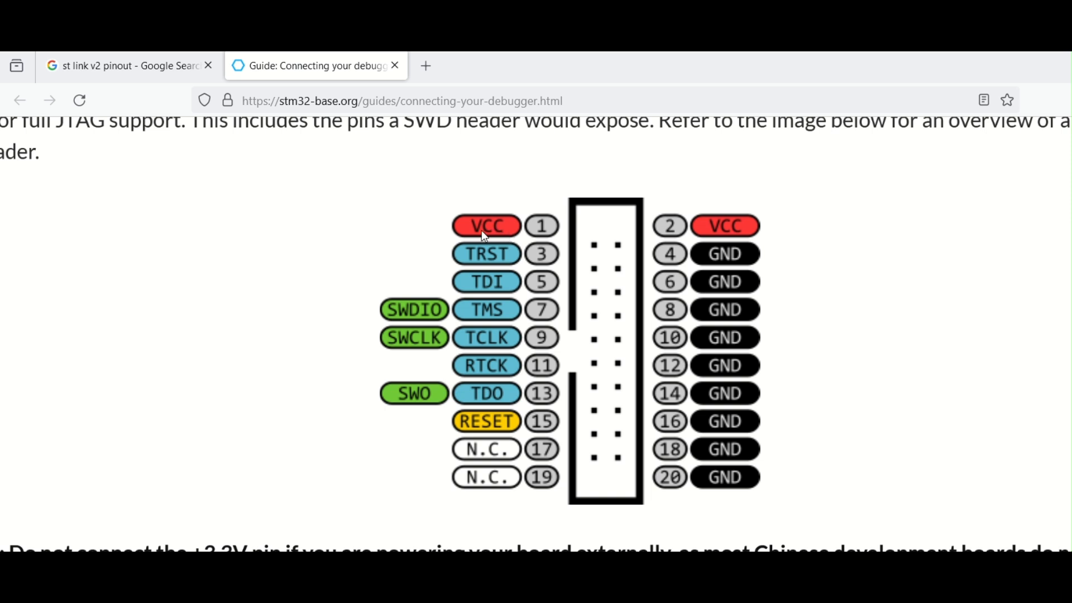
mouse_move(395, 318)
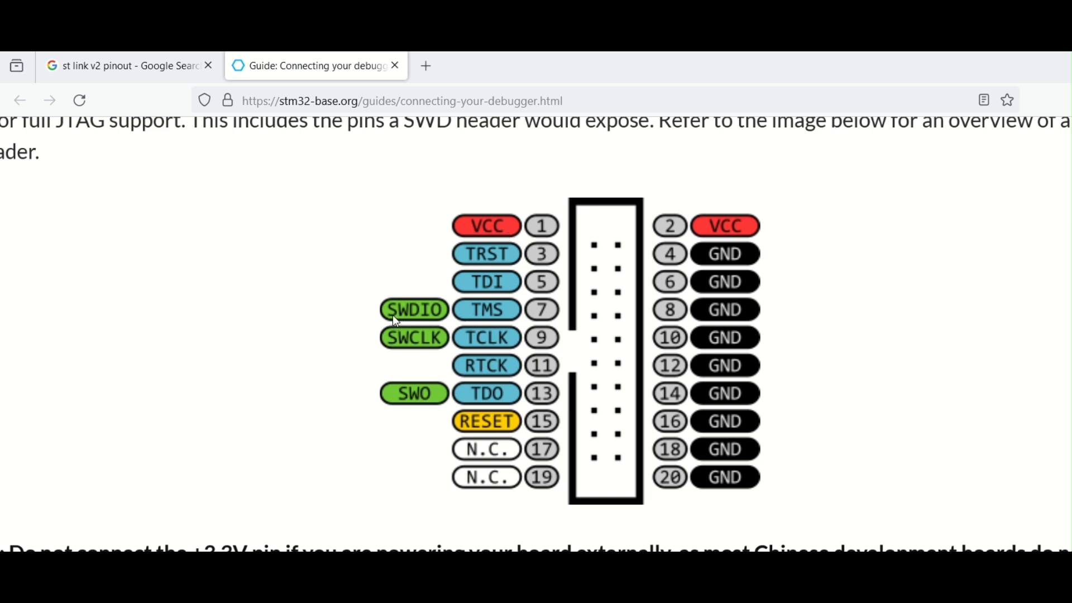
mouse_move(437, 351)
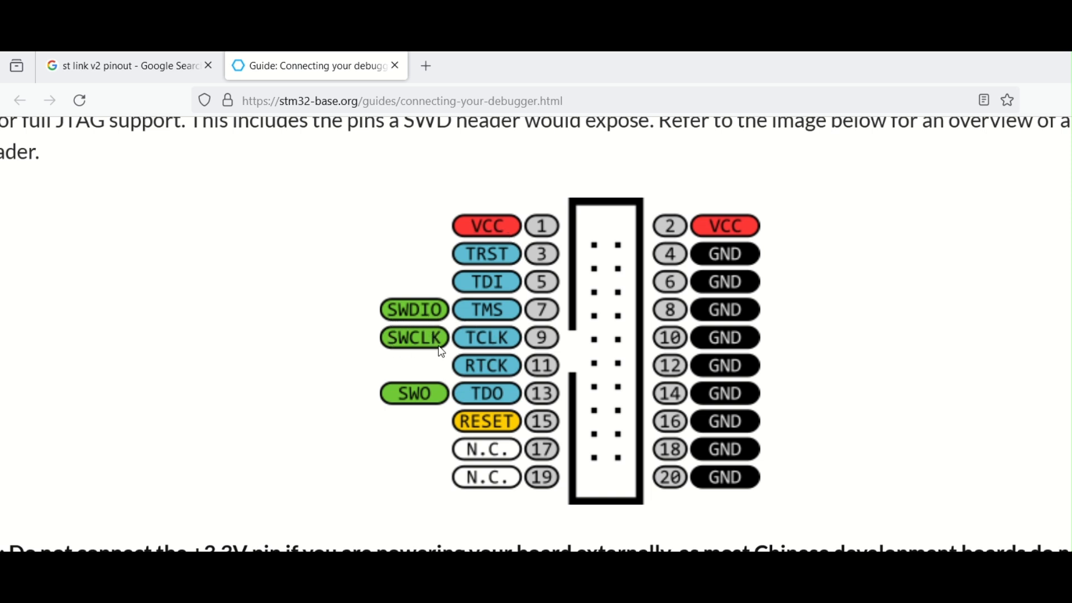
mouse_move(729, 429)
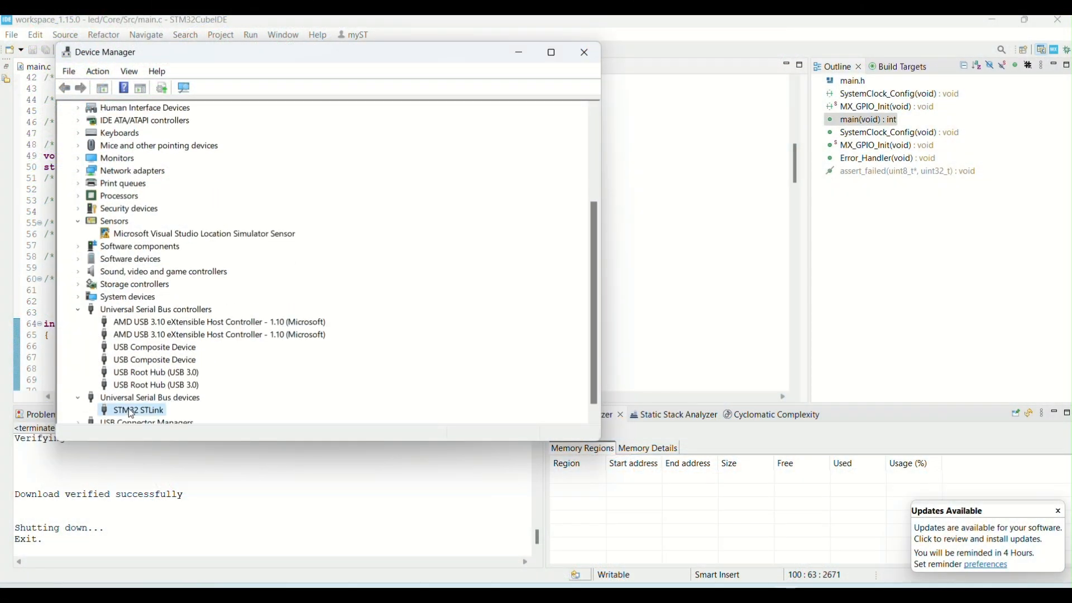
Open the STM32 STLink entry under USB devices in Device Manager.
double_click(132, 410)
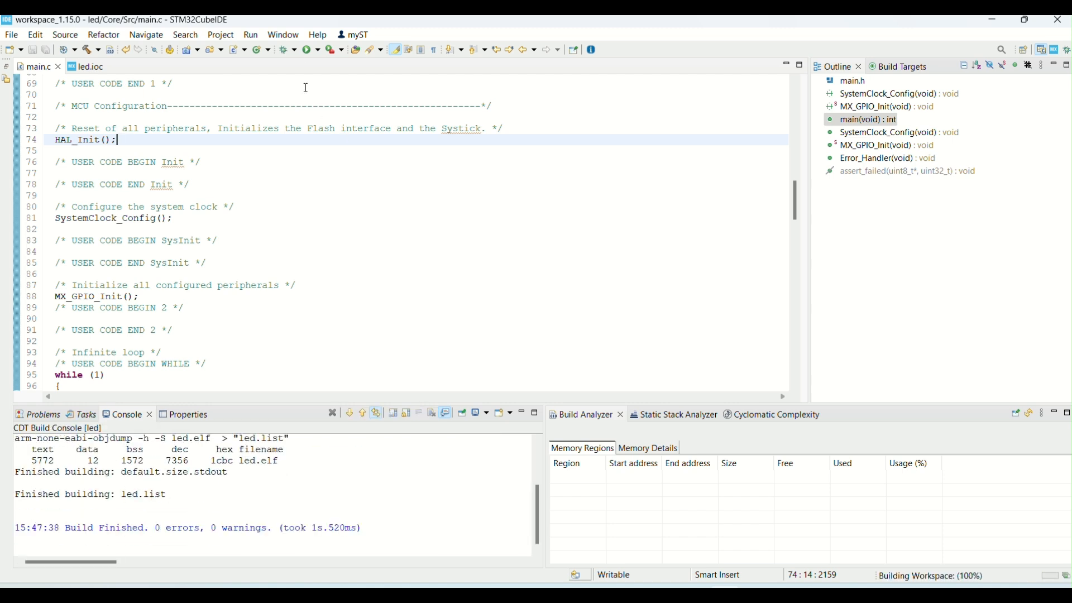
Launch the led Debug configuration from the Debug toolbar button.
left_click(306, 50)
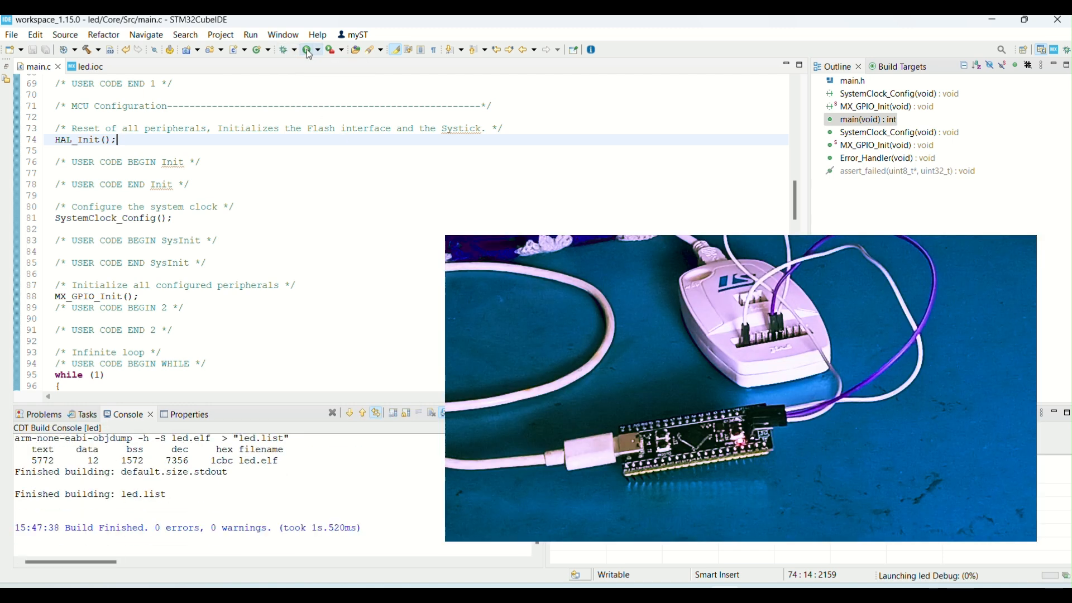
left_click(307, 49)
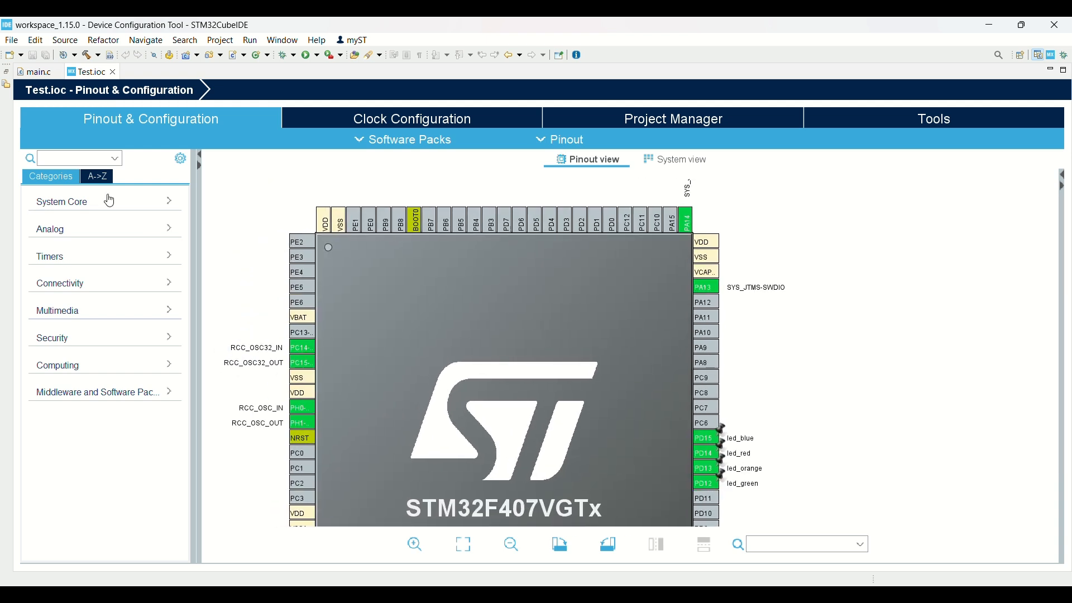
Review Test.ioc's SYS Serial Wire and RCC HSE/LSE crystal settings, then view its clock diagram.
left_click(61, 202)
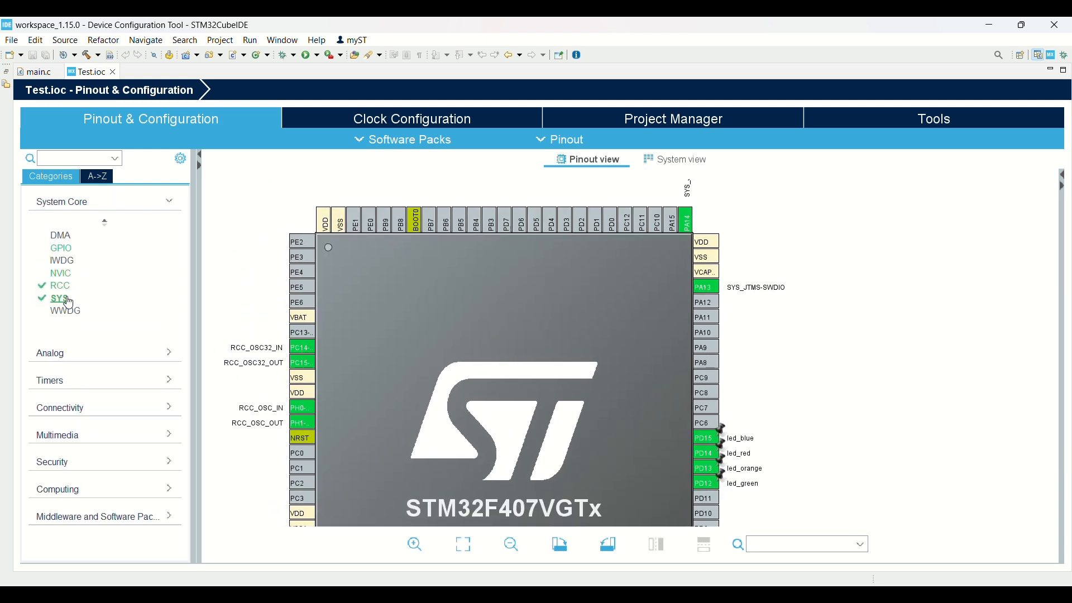
left_click(59, 298)
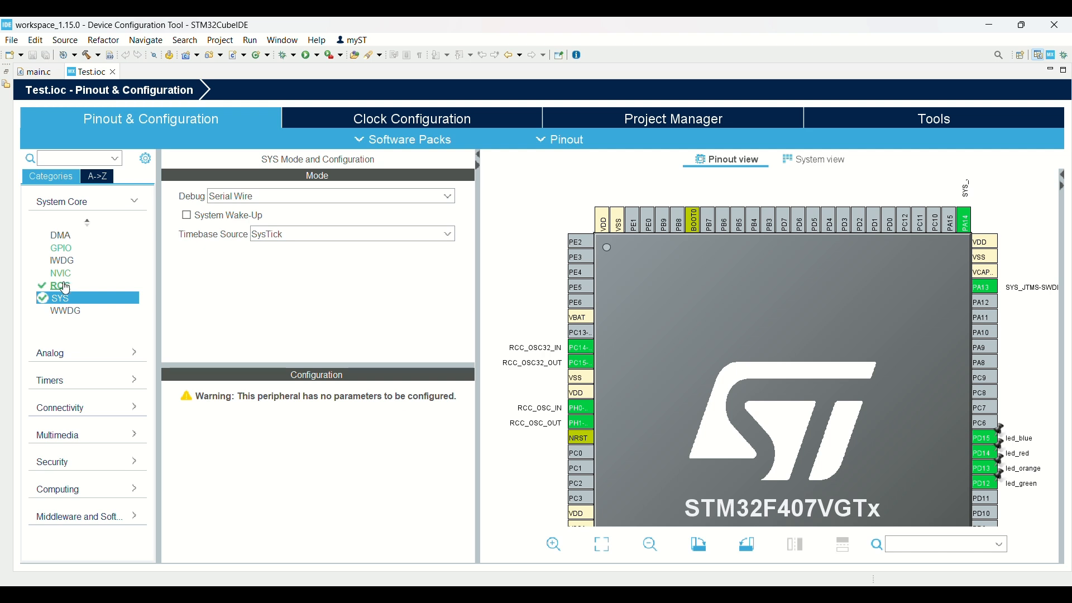
left_click(54, 286)
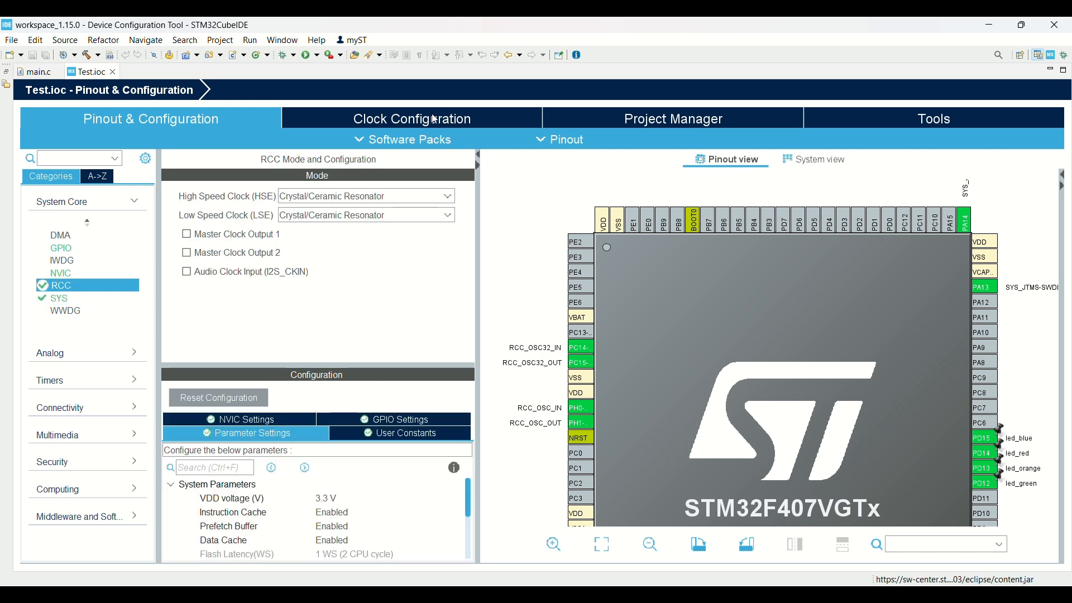
left_click(412, 118)
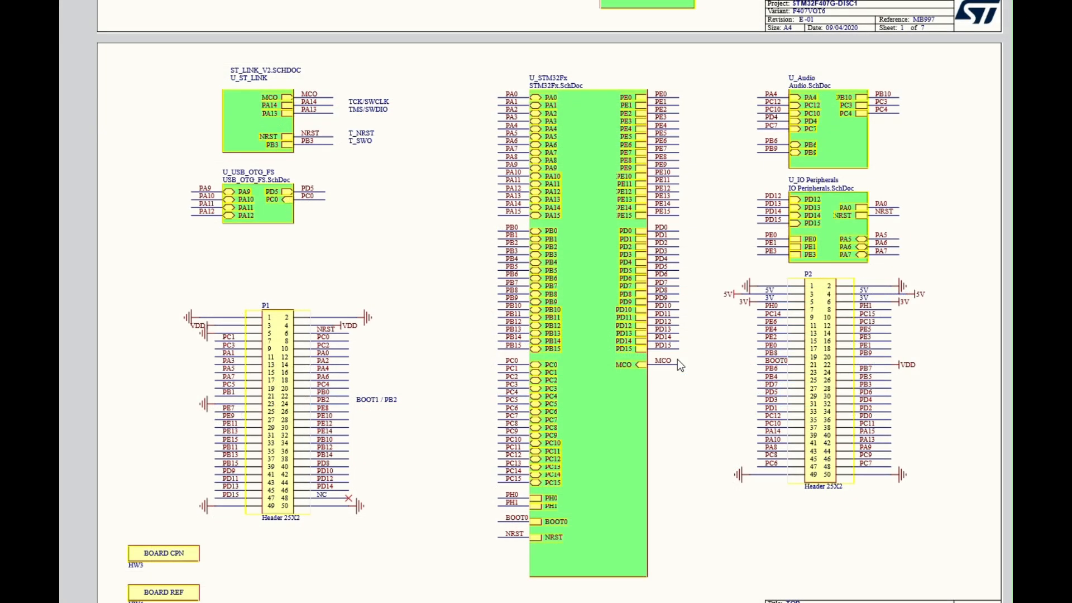
Scroll the STM32F407G-DISC1 schematic to the ST-LINK SWD section with SWCLK and SWDIO jumpers.
scroll("down", 3)
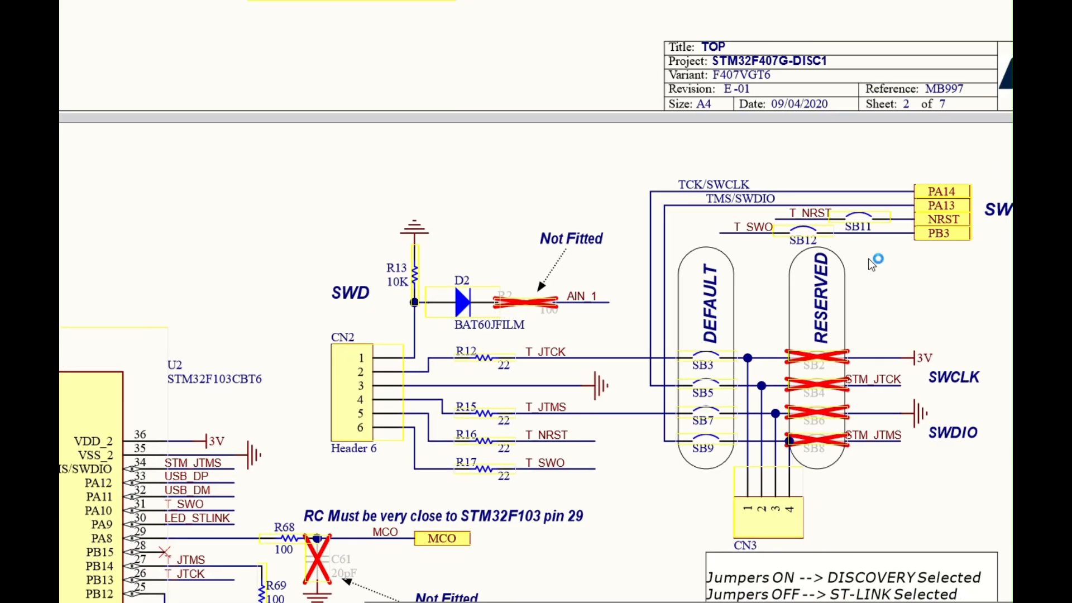
scroll("down", 3)
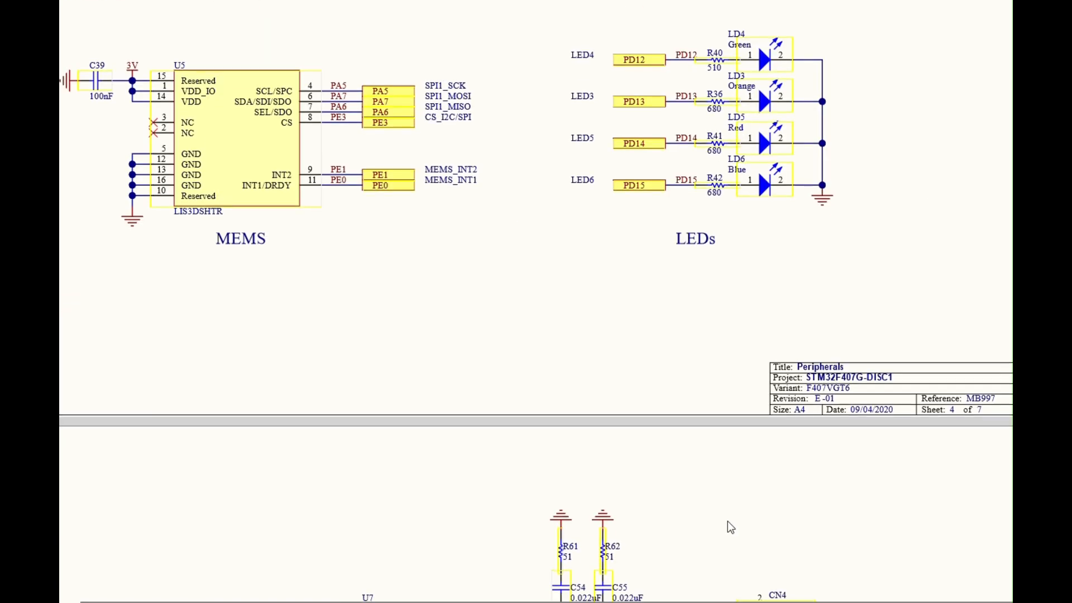
Scroll the schematic to the green, orange, red and blue LEDs on PD12–PD15.
scroll("down", 3)
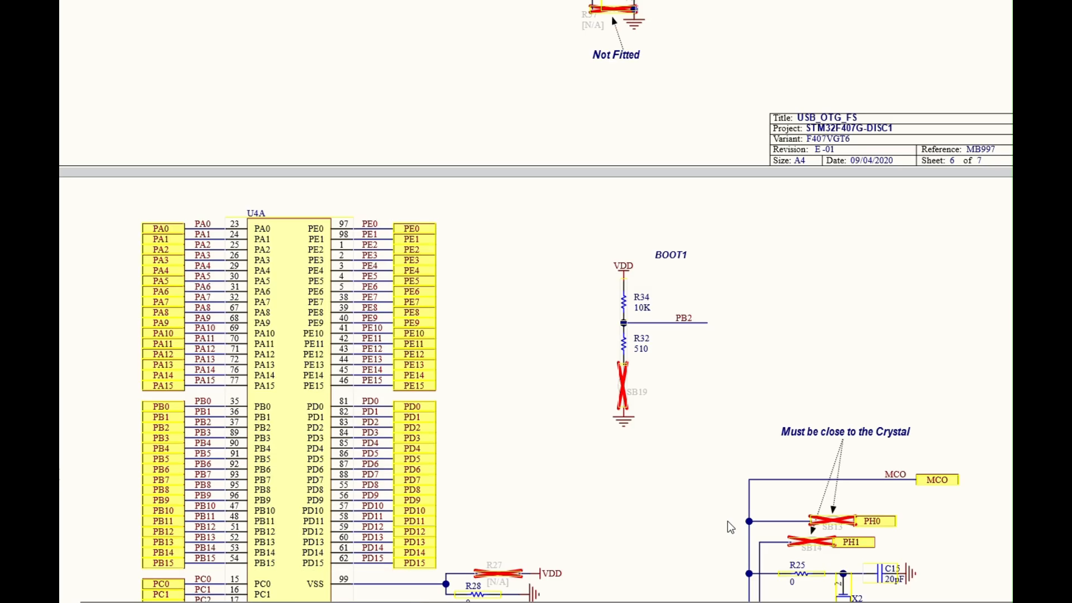
scroll("down", 3)
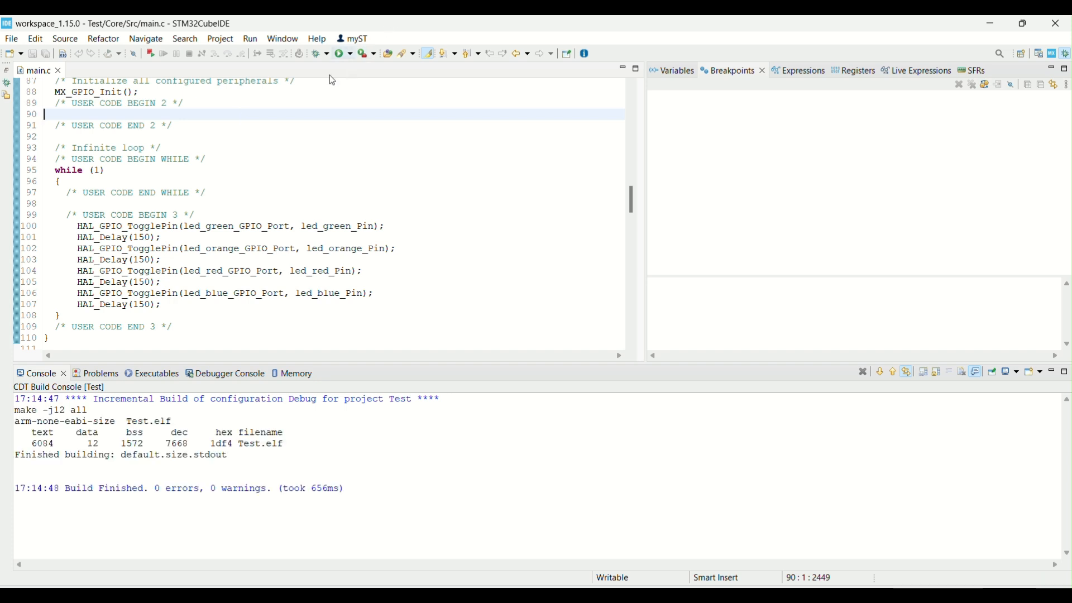
Launch '1 Test Debug' from the Debug dropdown to flash the F407 board.
left_click(346, 54)
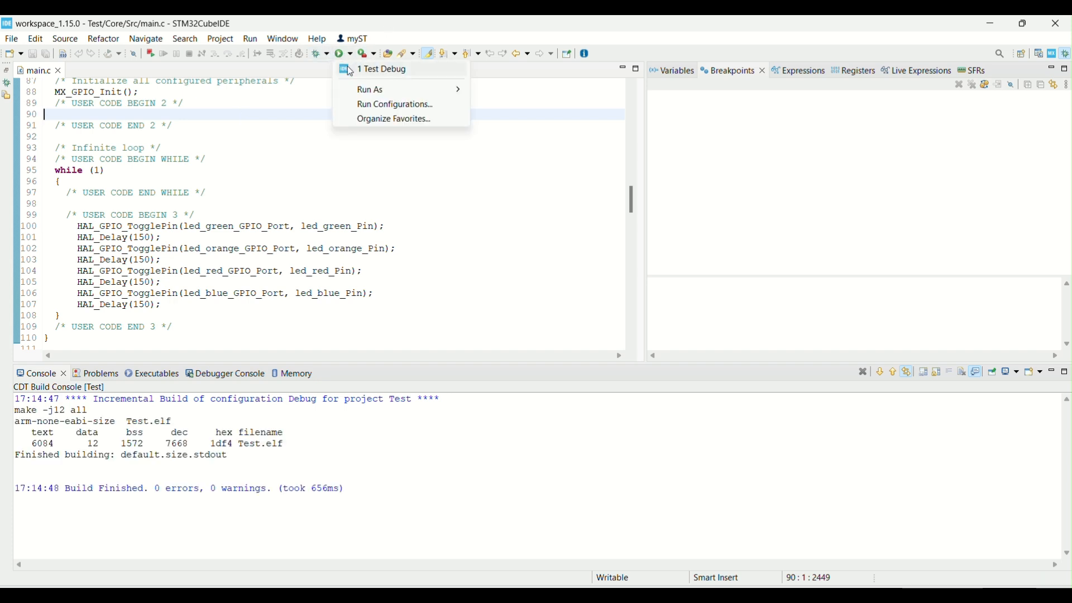
left_click(381, 68)
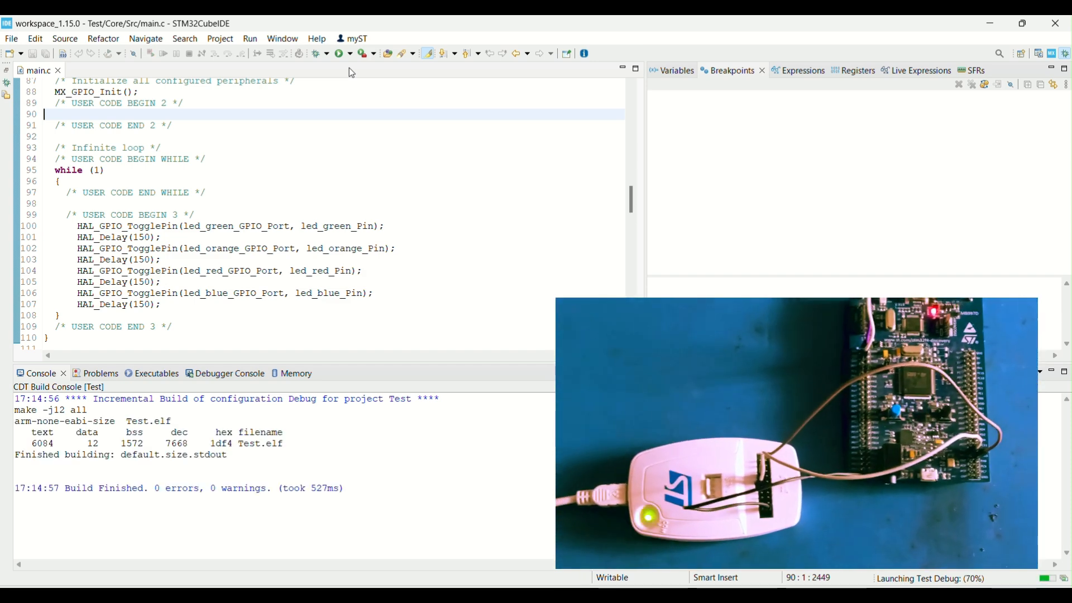